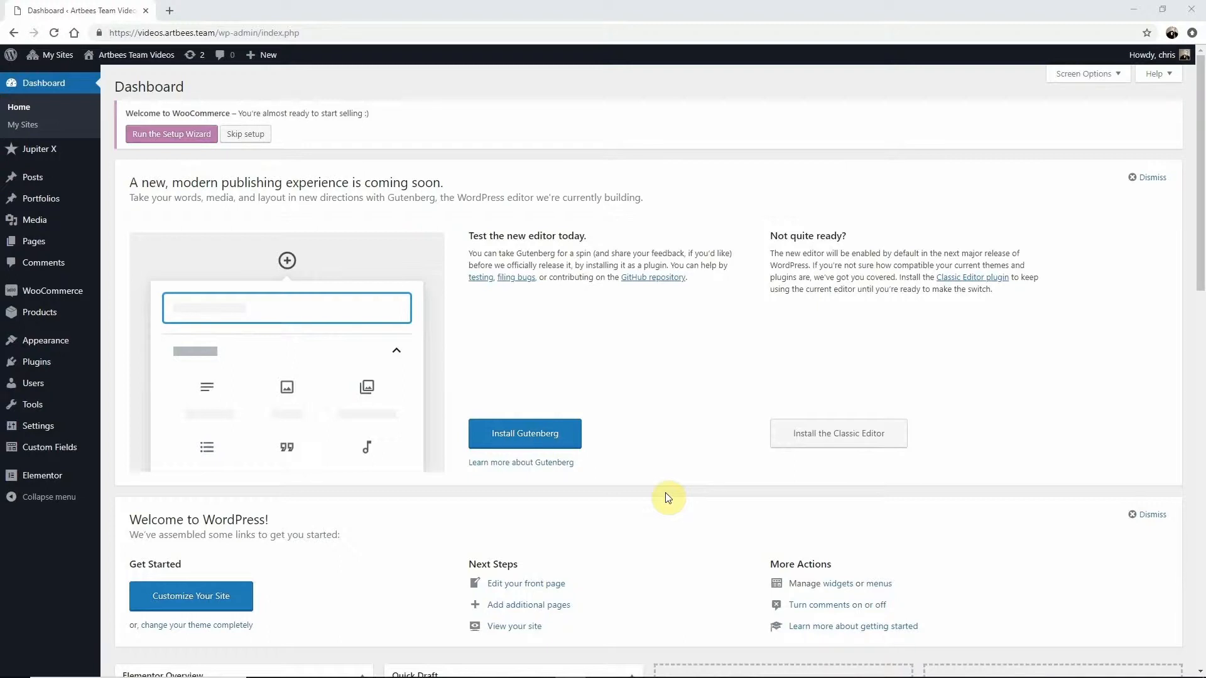
mouse_move(633, 468)
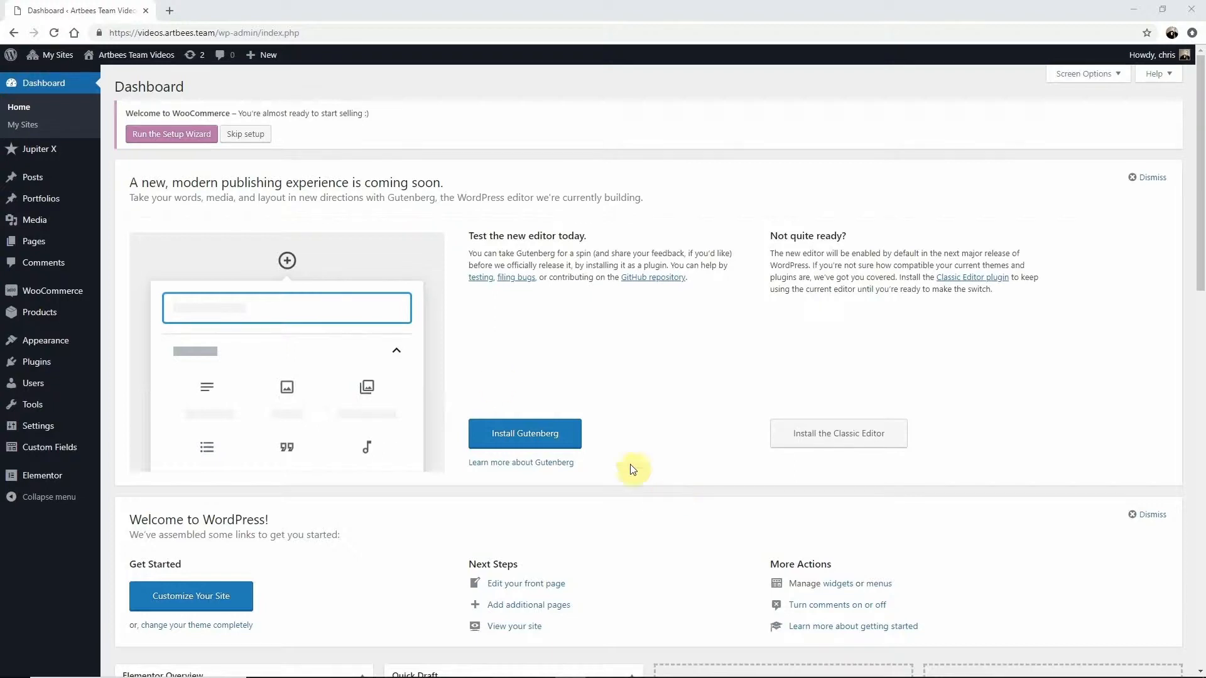
- Show the All Pages list from the WordPress admin sidebar
left_click(32, 241)
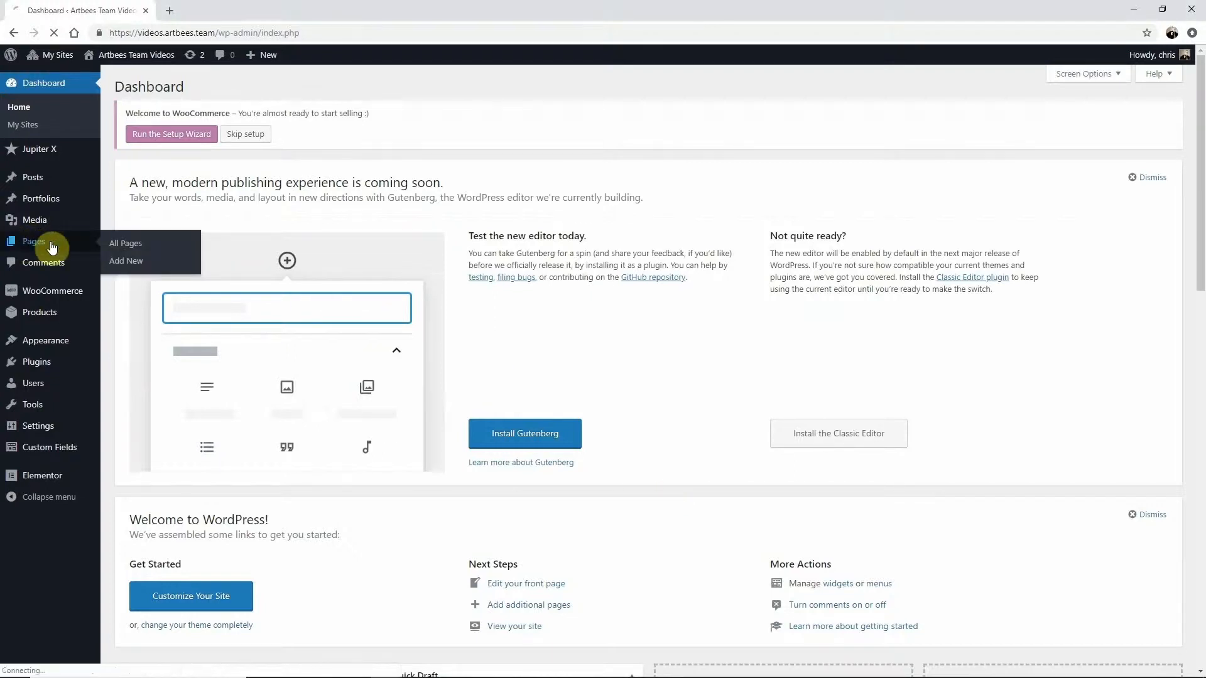
left_click(125, 244)
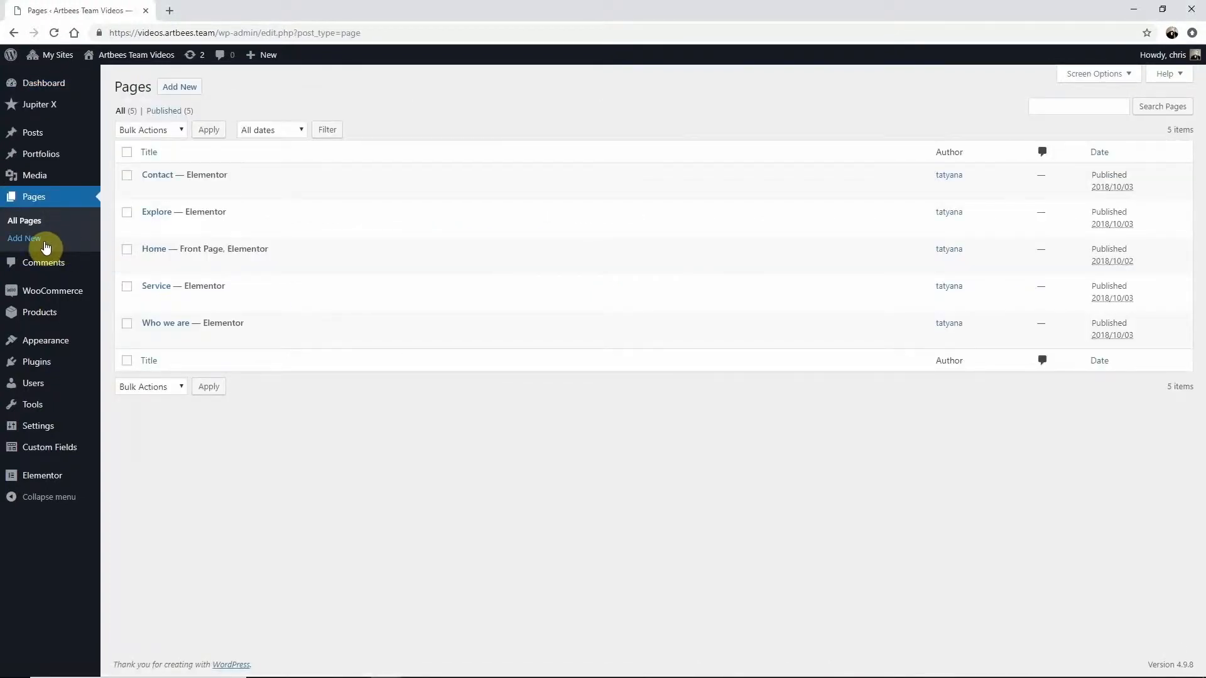
mouse_move(201, 226)
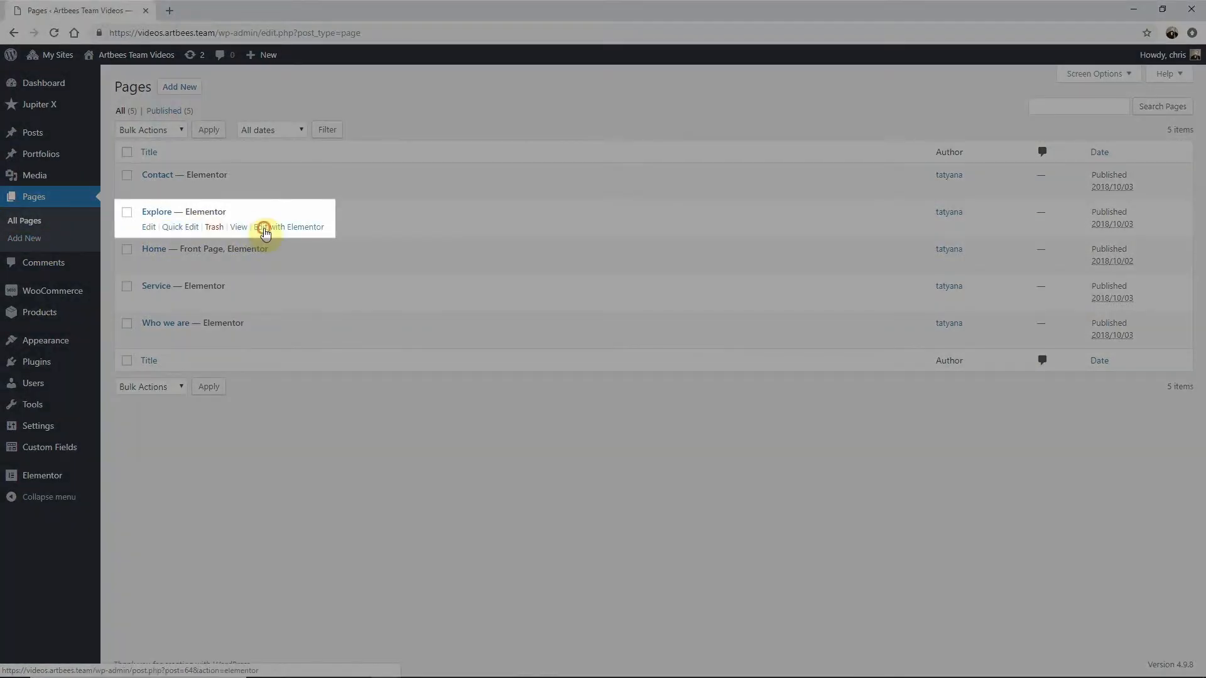
- Edit the Explore page with Elementor
left_click(289, 226)
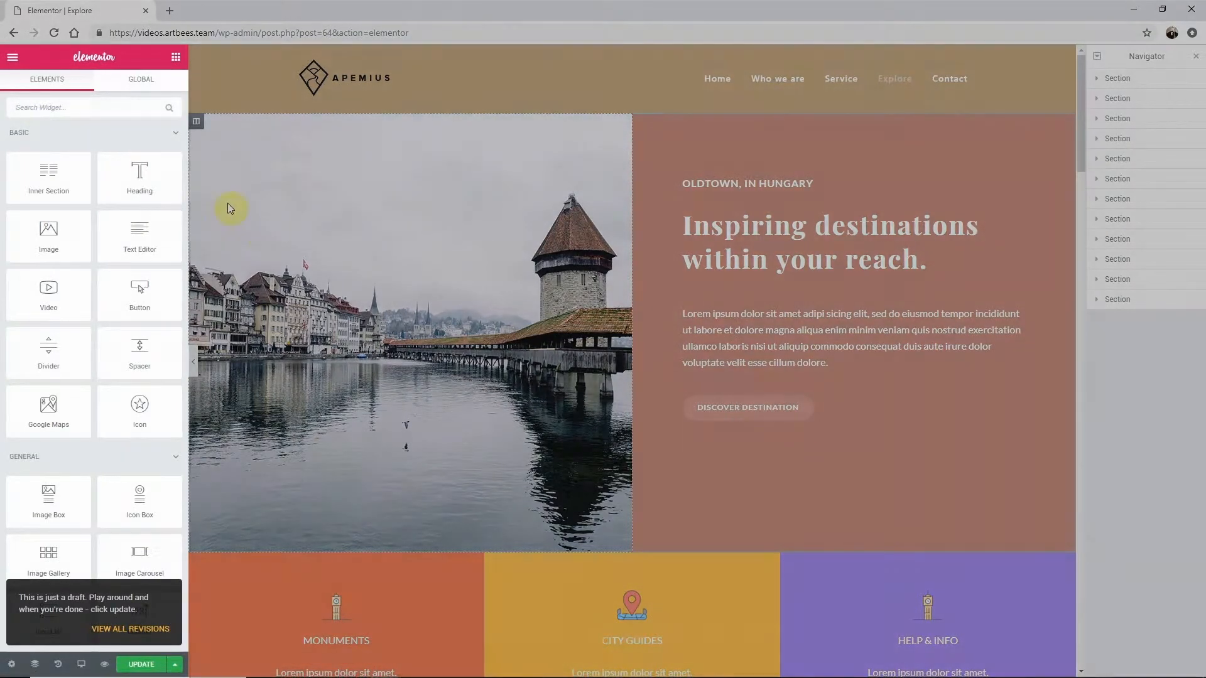
mouse_move(140, 181)
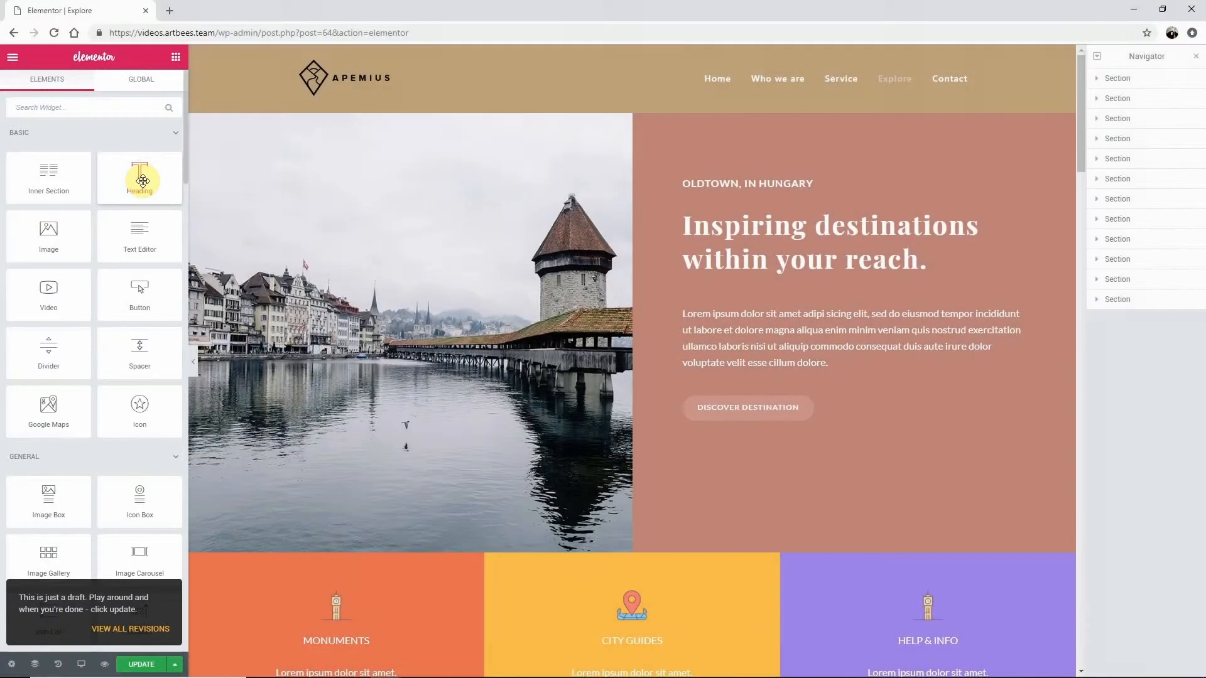
- Drop a Heading widget above the 'Oldtown, in Hungary' label and select it
left_click_drag(139, 178, 746, 178)
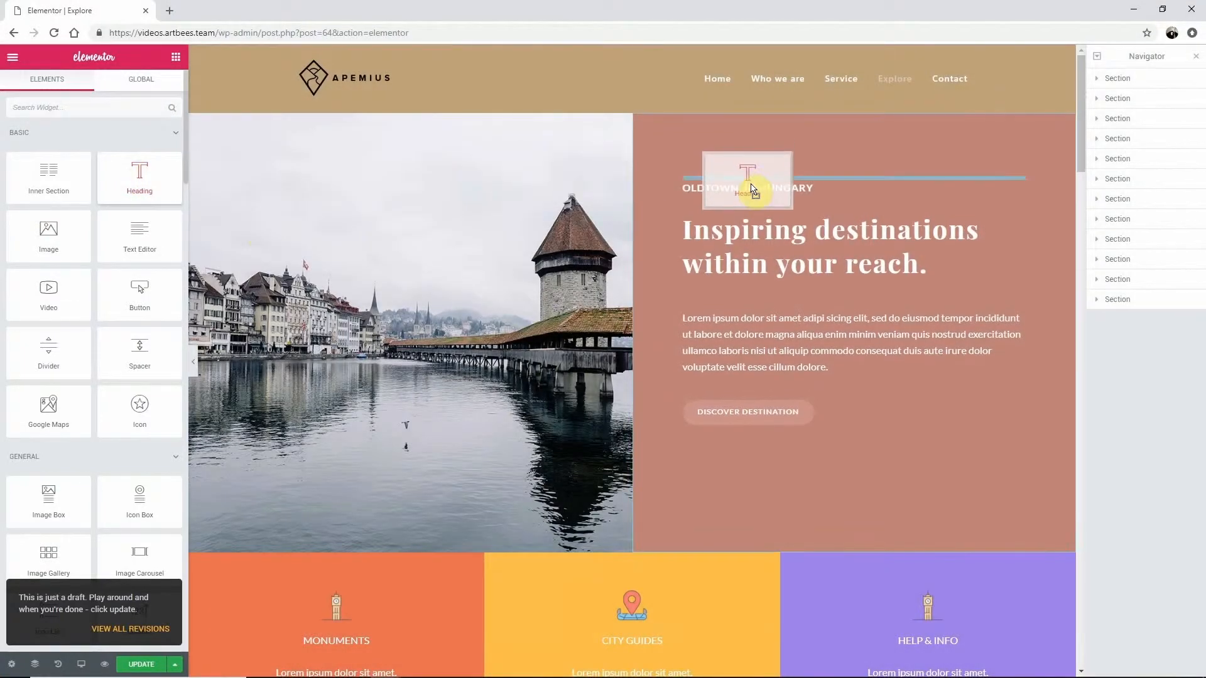
left_click(750, 186)
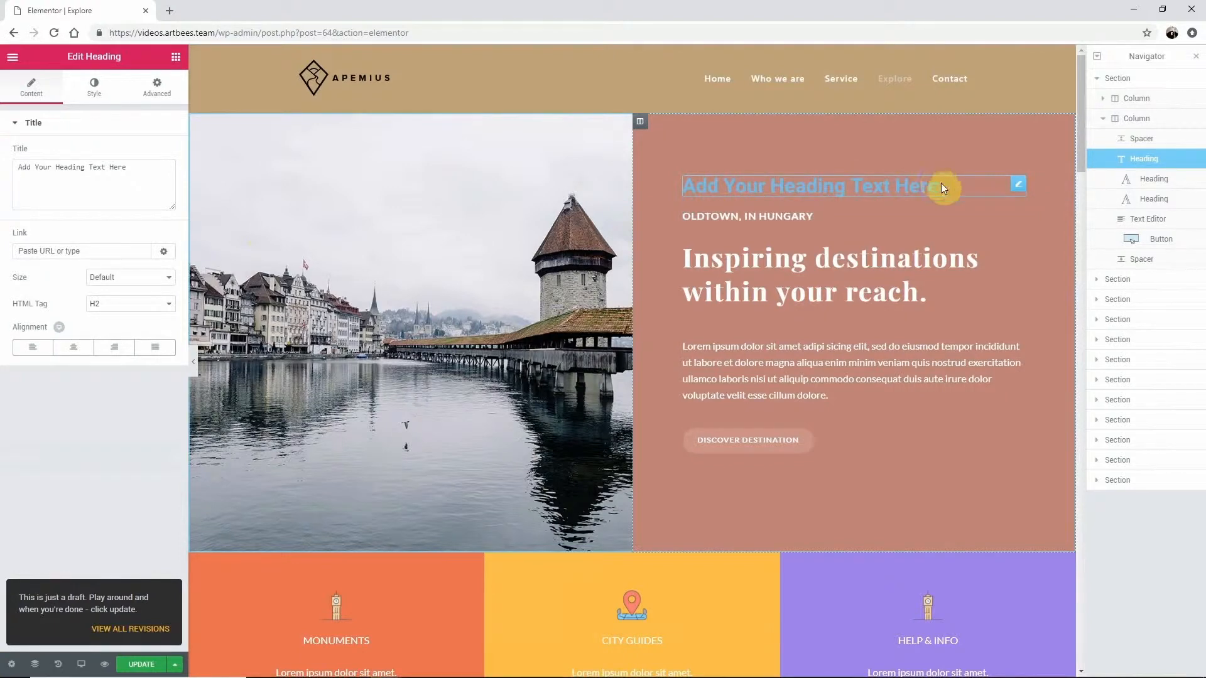
mouse_move(954, 188)
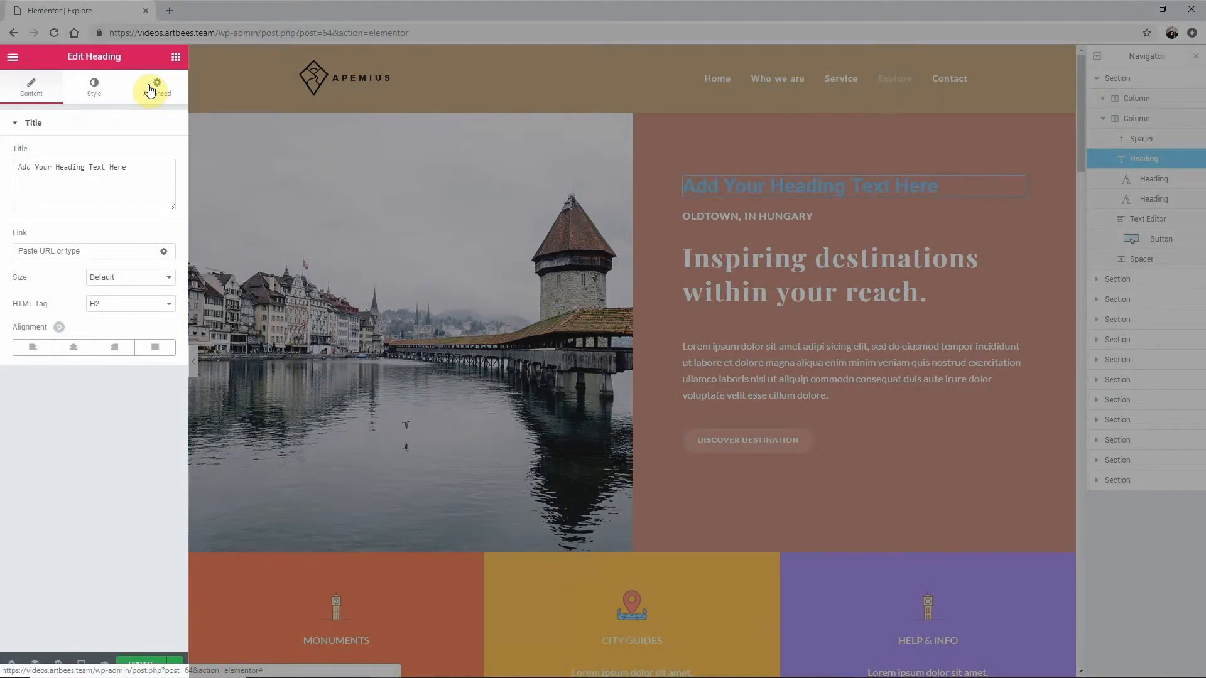
- In Advanced settings, give the heading a 150 bottom margin on desktop
left_click(151, 87)
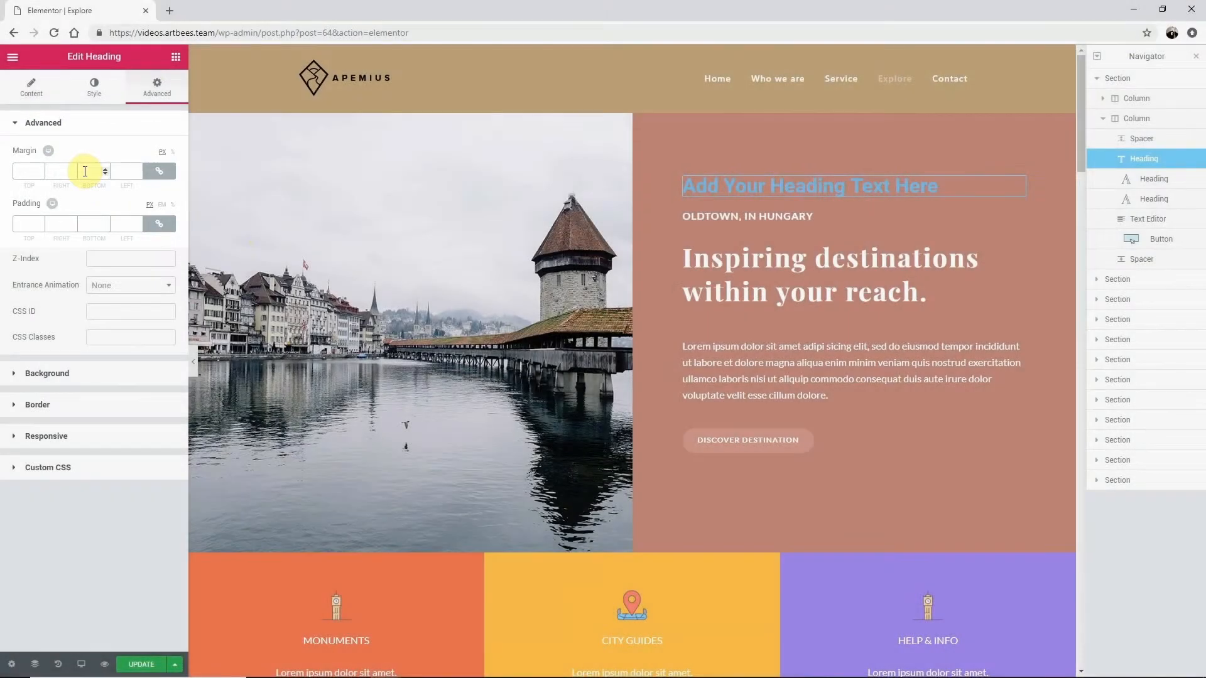
type("15")
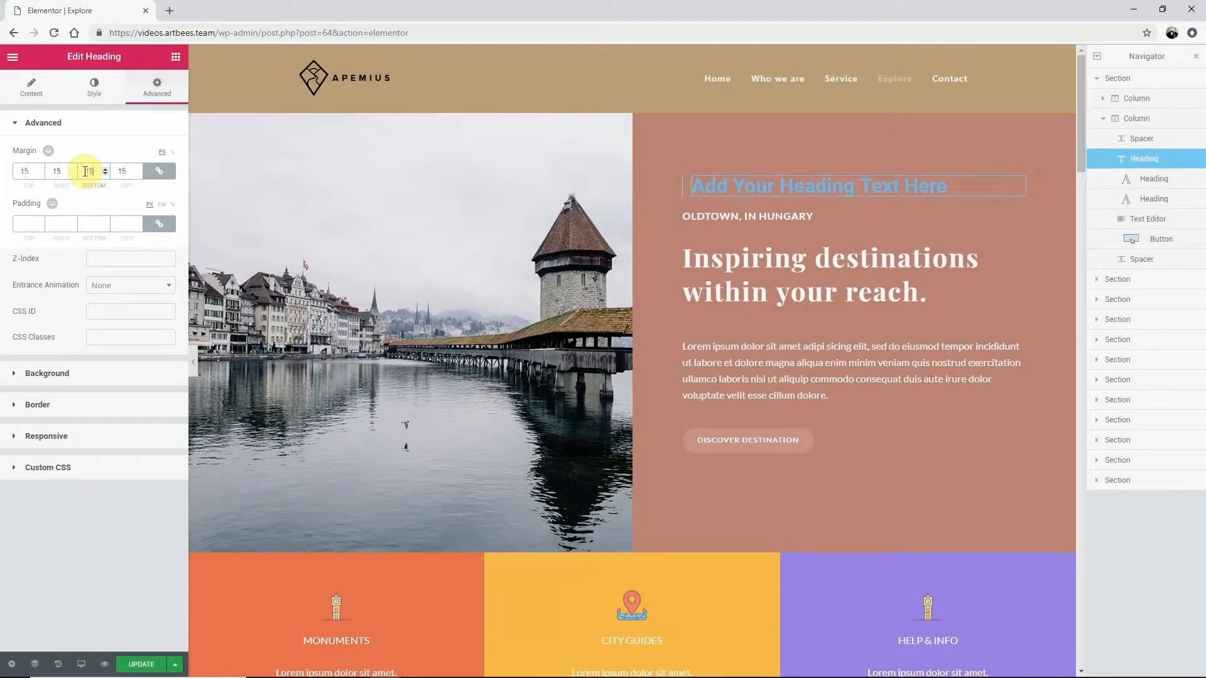
type("150")
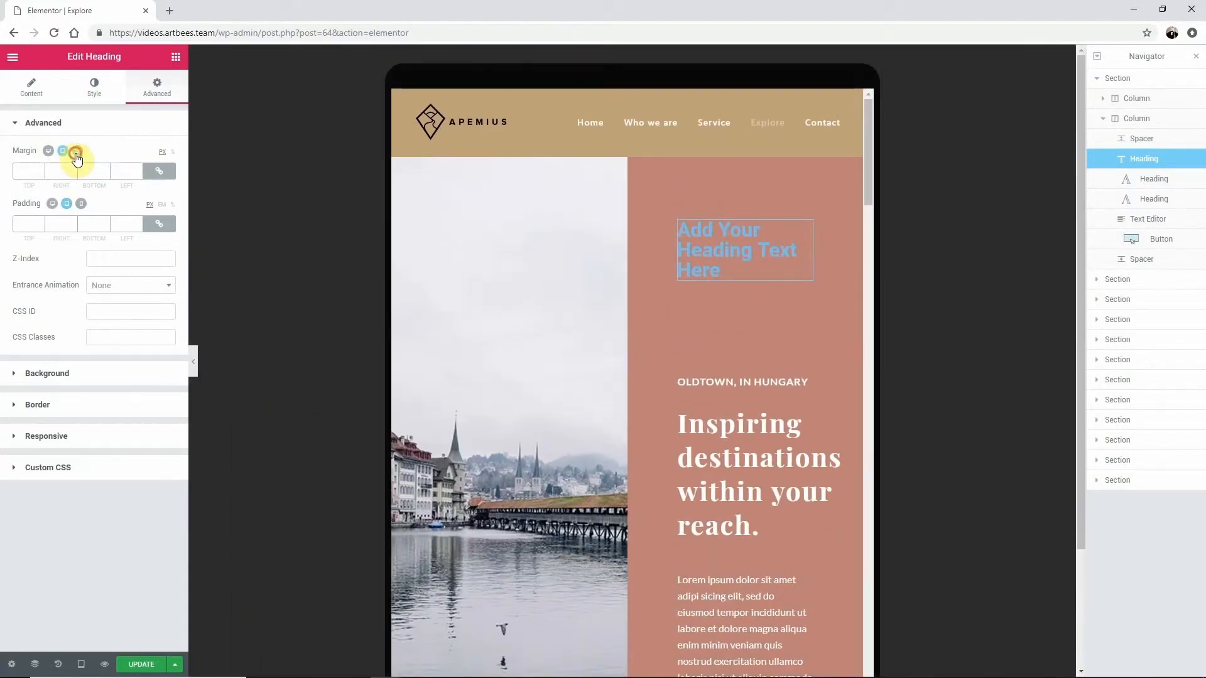
- Switch the heading's margin settings and preview to mobile size and check the heading
left_click(83, 665)
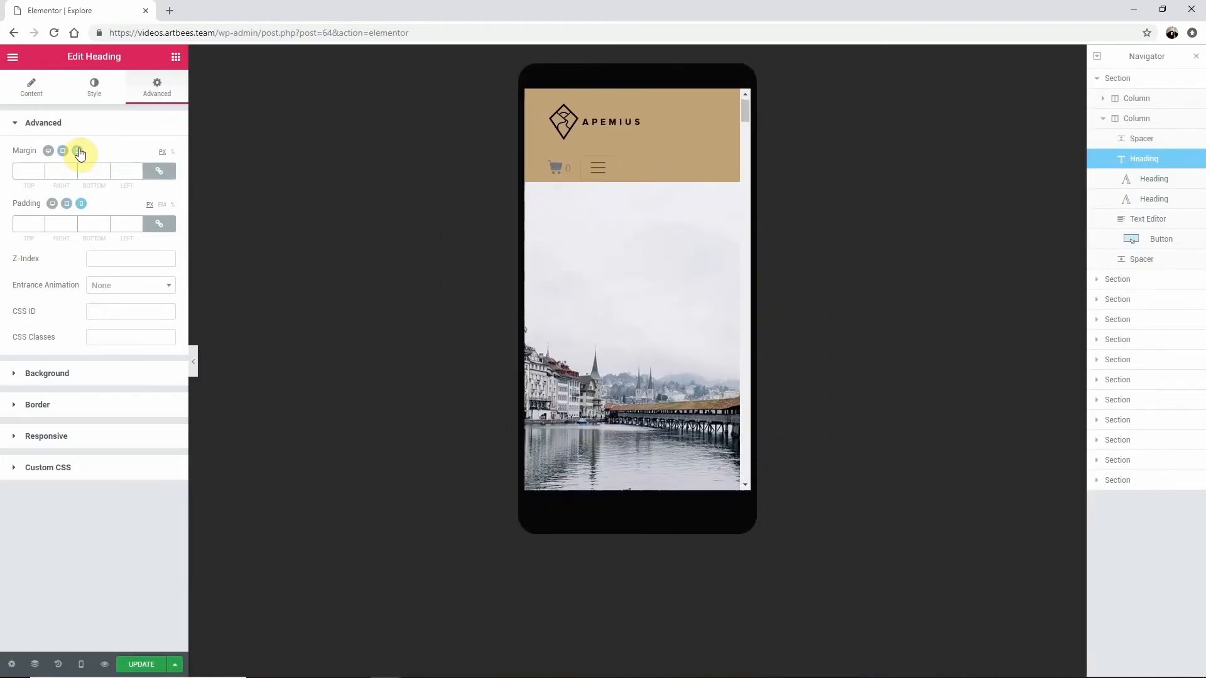
scroll("down", 3)
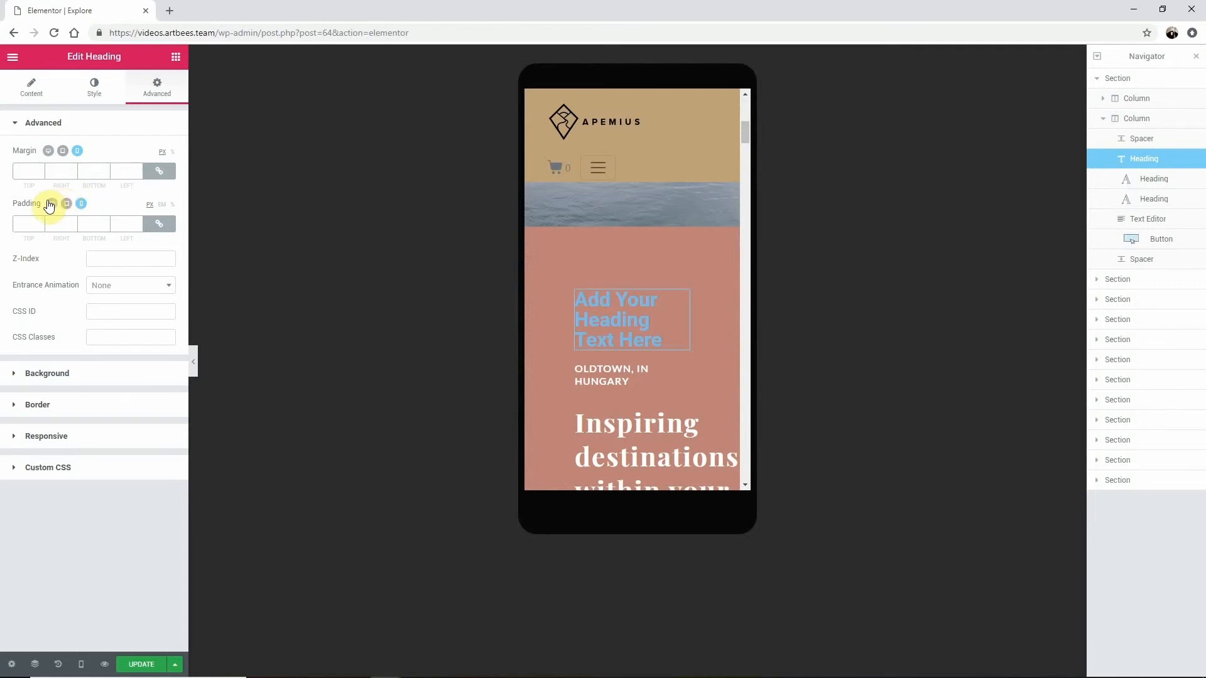
mouse_move(80, 665)
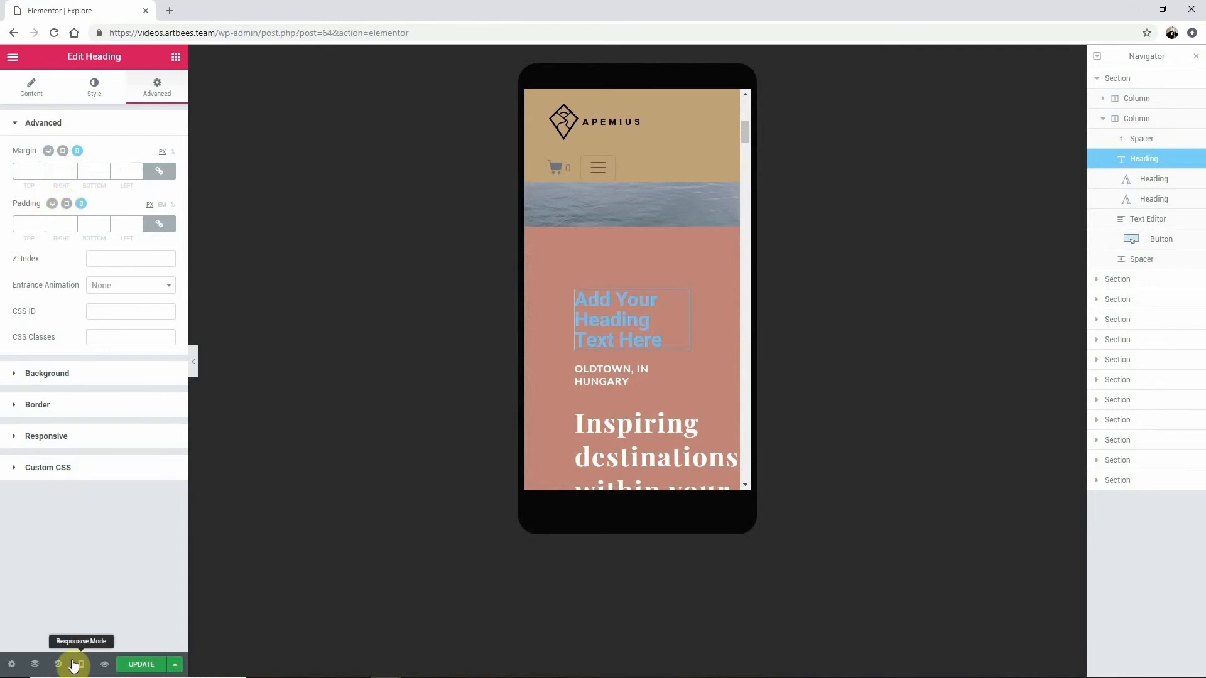
left_click(78, 665)
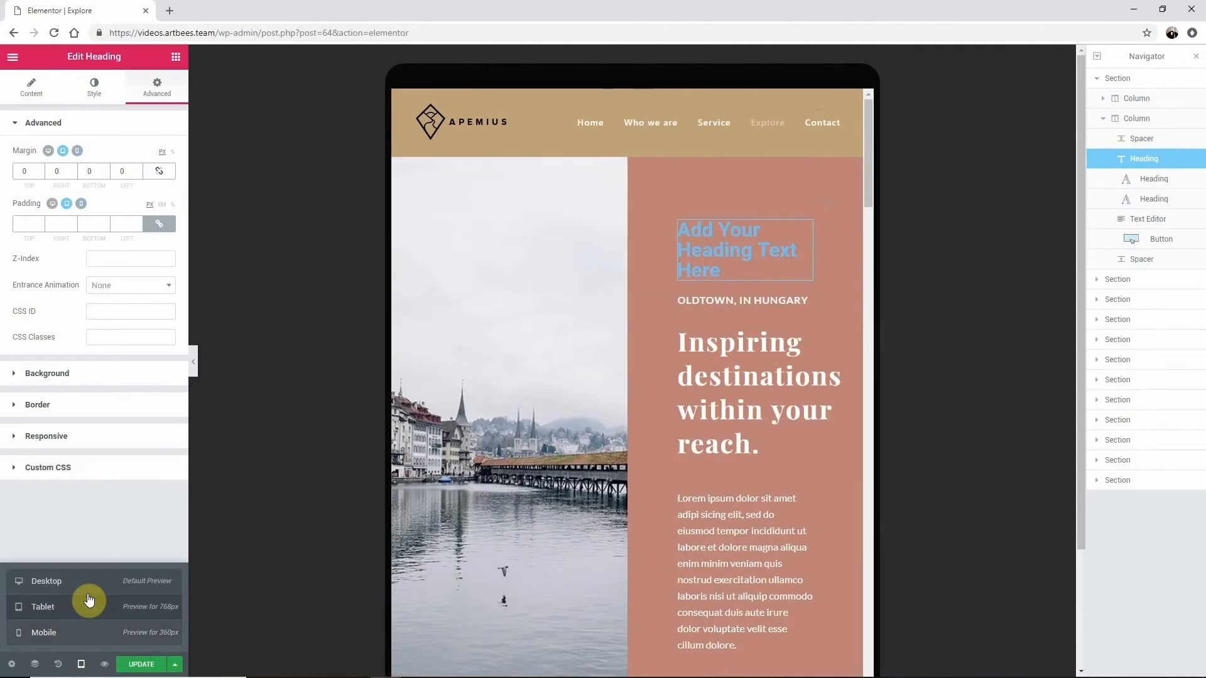
- Return the preview to Desktop, keeping the 150 bottom margin
left_click(45, 581)
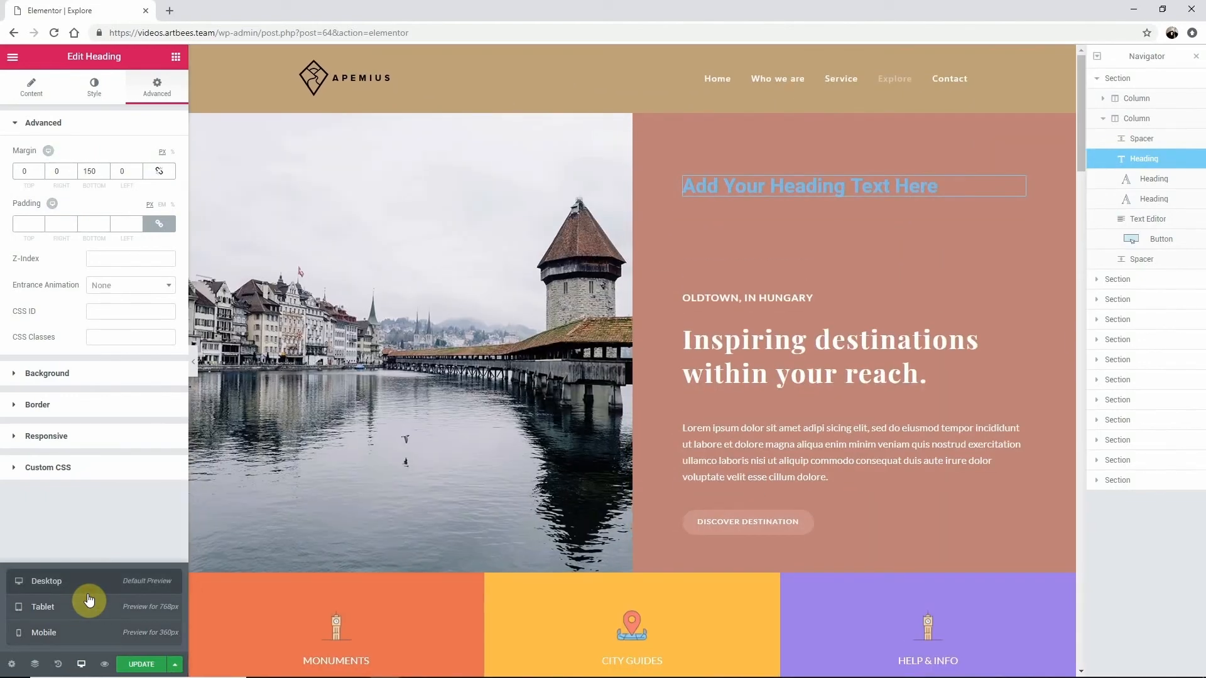